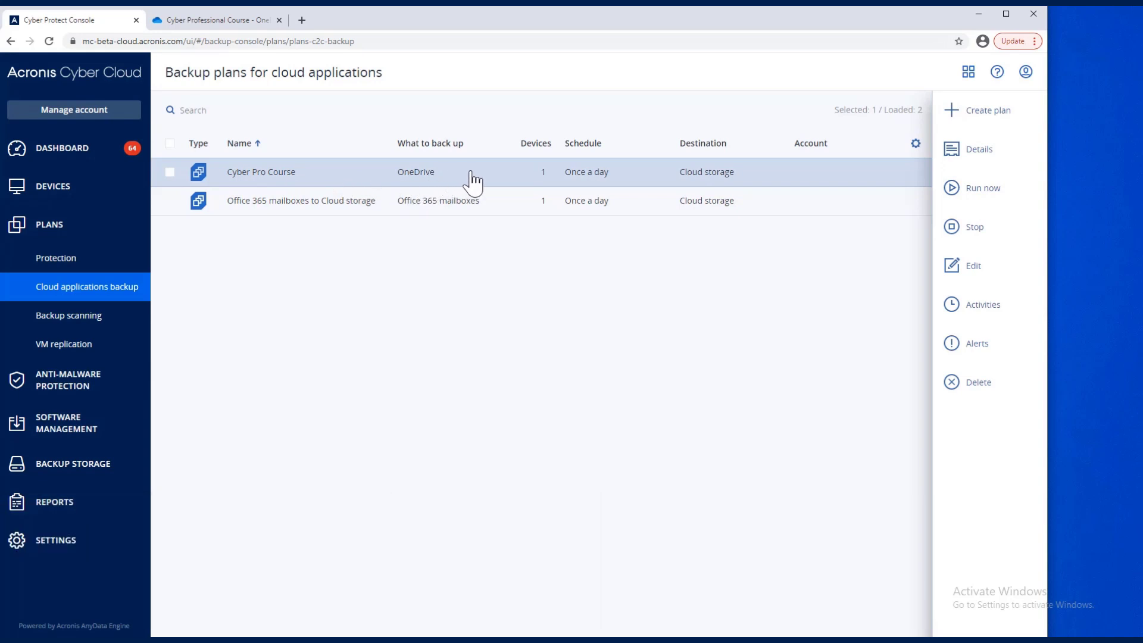
Step: View the Cyber Pro Course plan's details — Cyber Professional Course folder to cloud storage — then close them
{"action": "left_click", "coordinate": [979, 149]}
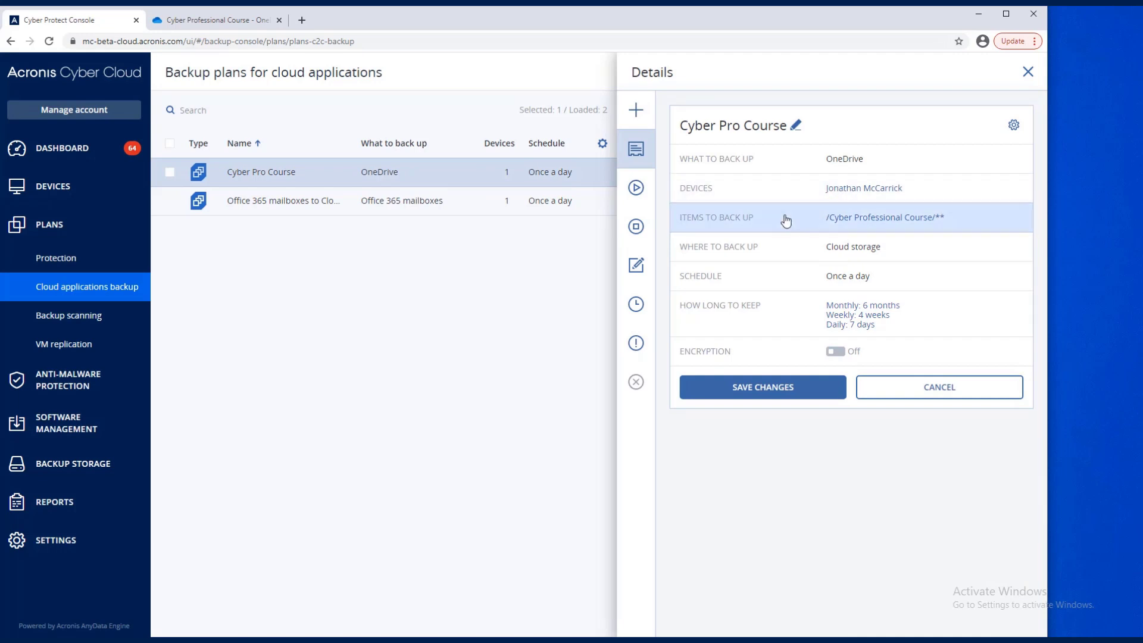
{"action": "mouse_move", "coordinate": [934, 226]}
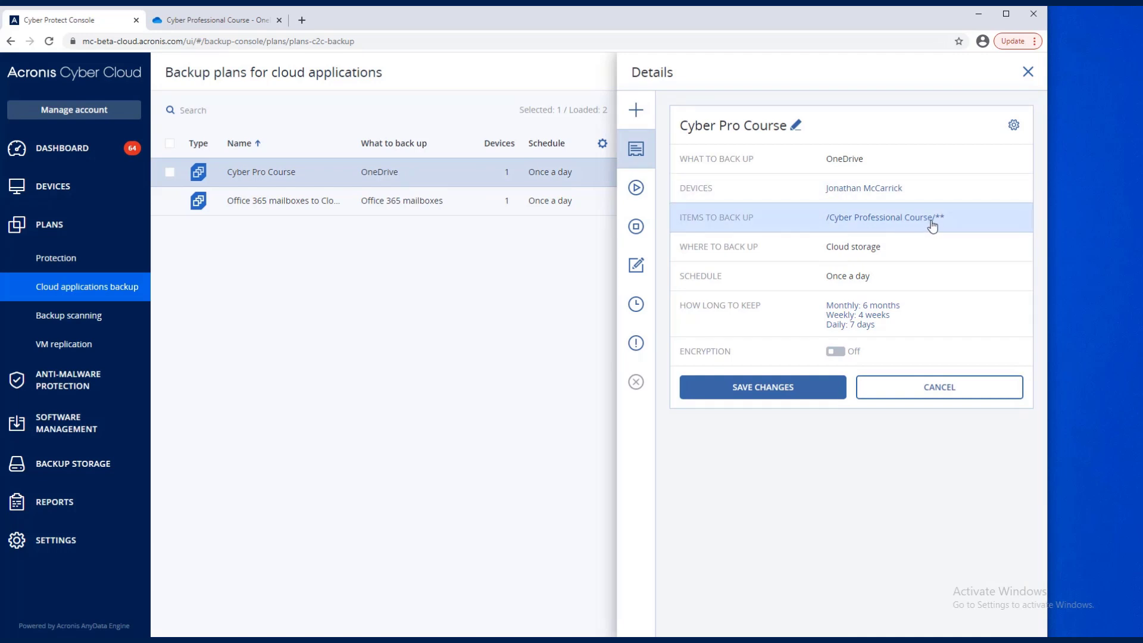
{"action": "mouse_move", "coordinate": [914, 220]}
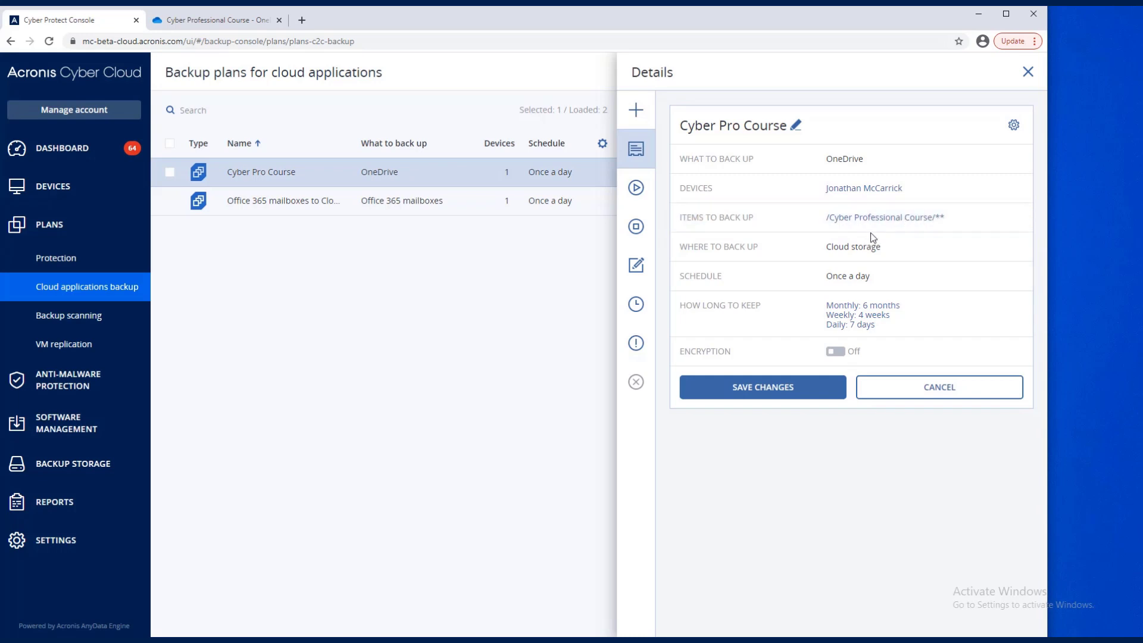
{"action": "left_click", "coordinate": [1027, 71]}
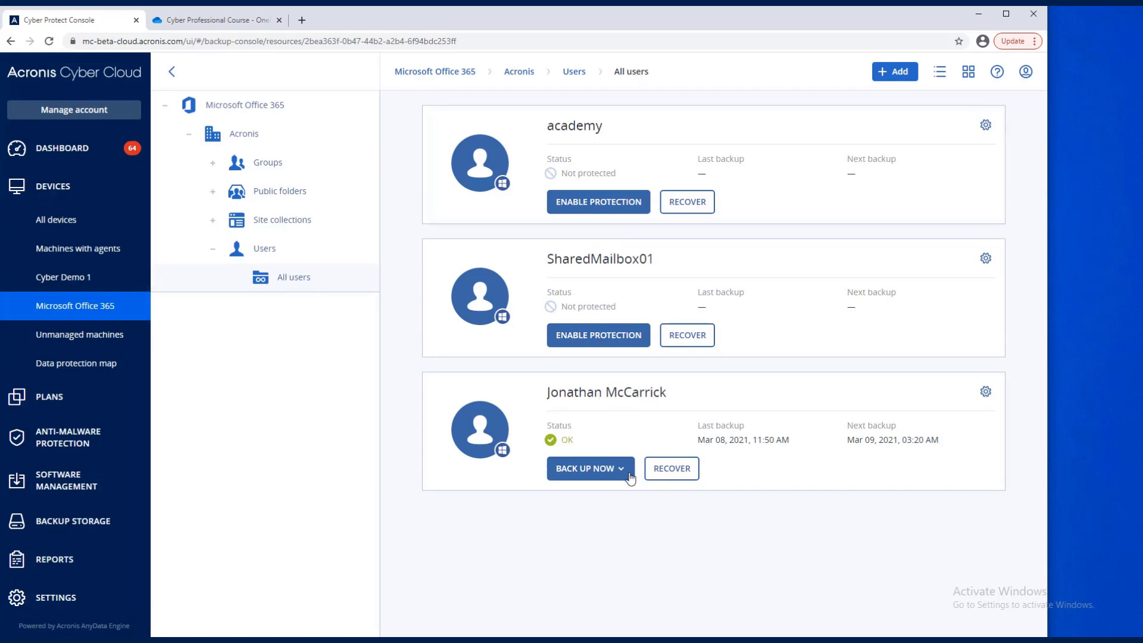
{"action": "mouse_move", "coordinate": [622, 473]}
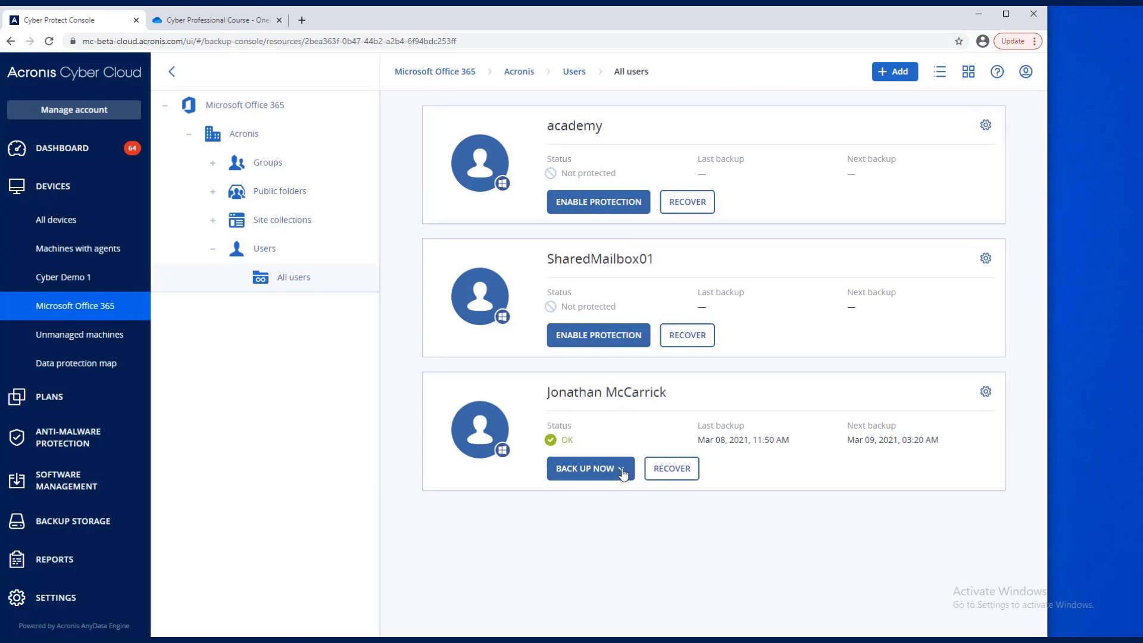
Step: Run the Cyber Pro Course backup now for the protected user, then move to the OneDrive folder
{"action": "left_click", "coordinate": [586, 468]}
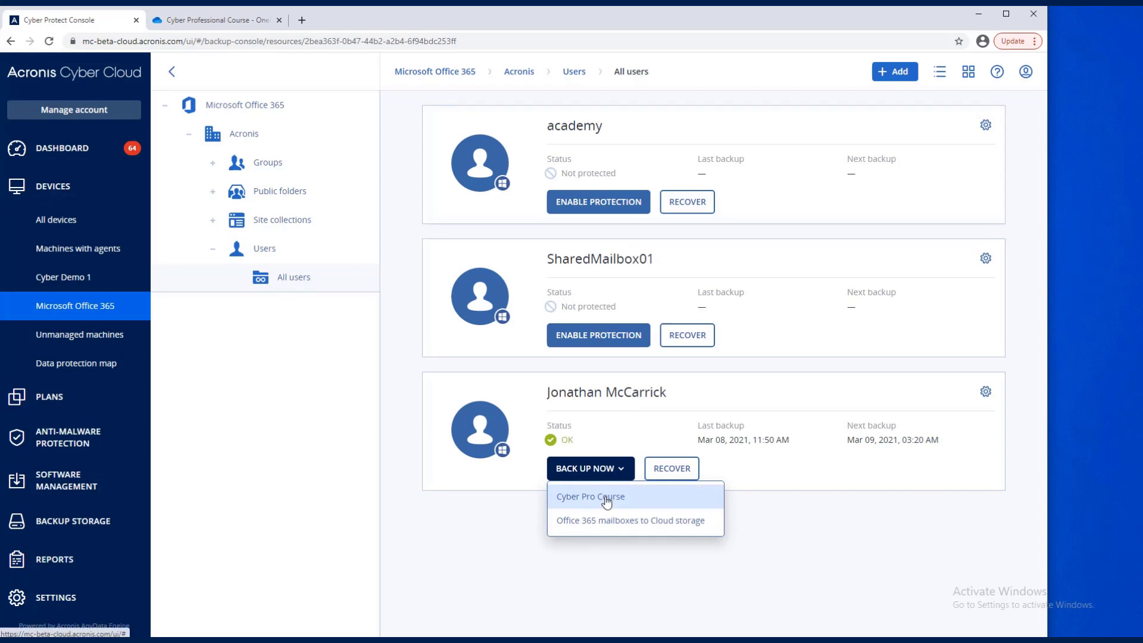
{"action": "left_click", "coordinate": [587, 468]}
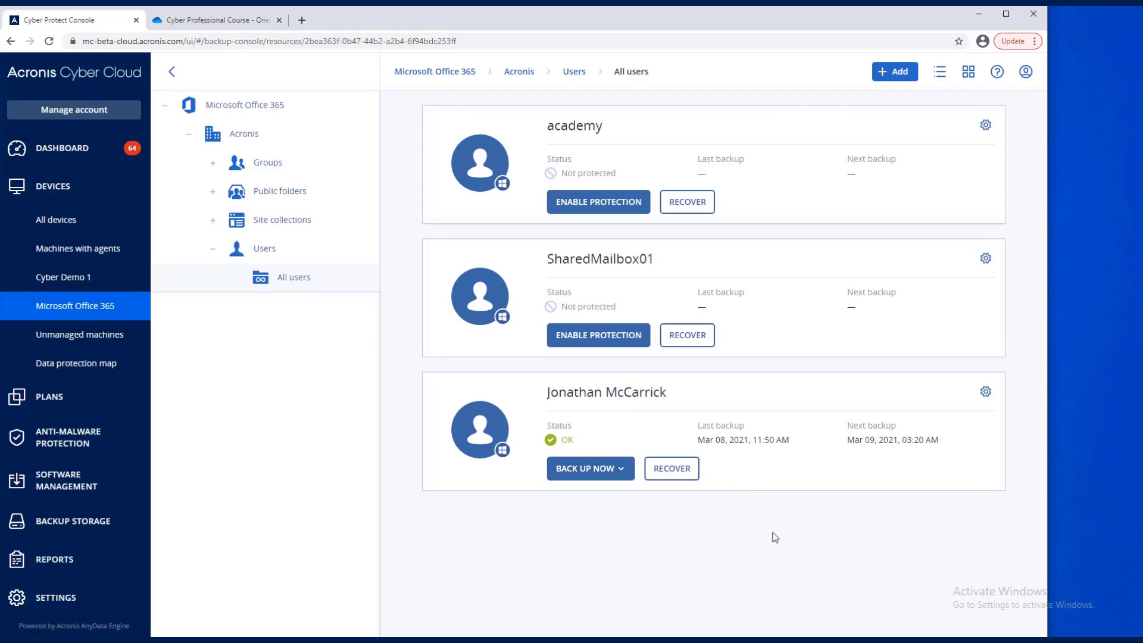
{"action": "left_click", "coordinate": [215, 21]}
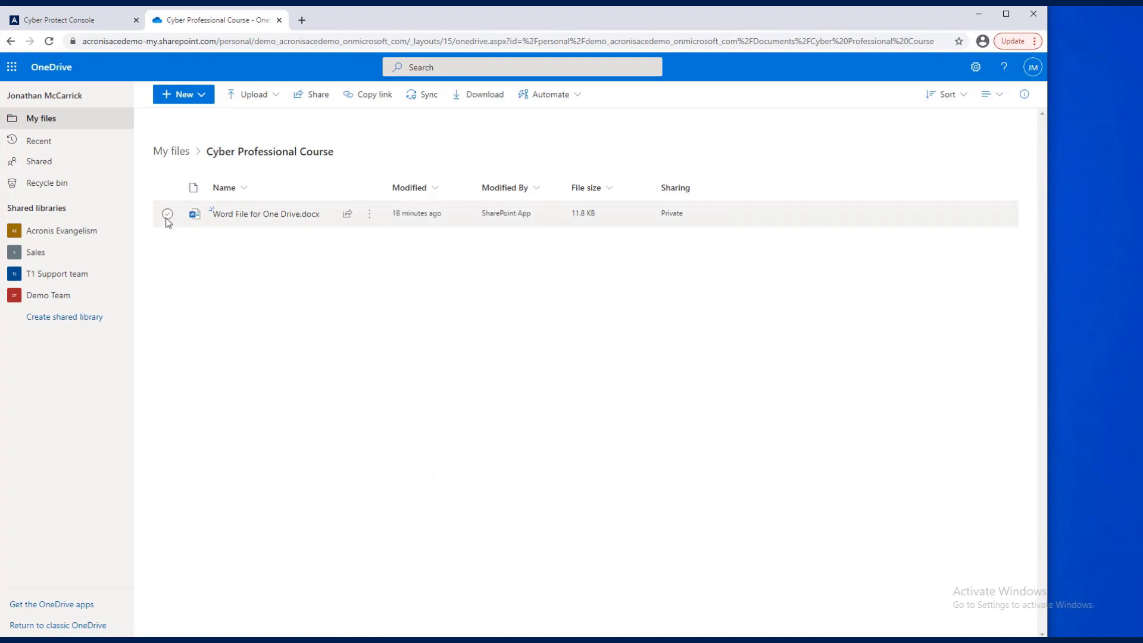
Step: Delete Word File for One Drive.docx from the Cyber Professional Course folder, confirming the recycle-bin prompt
{"action": "left_click", "coordinate": [167, 213]}
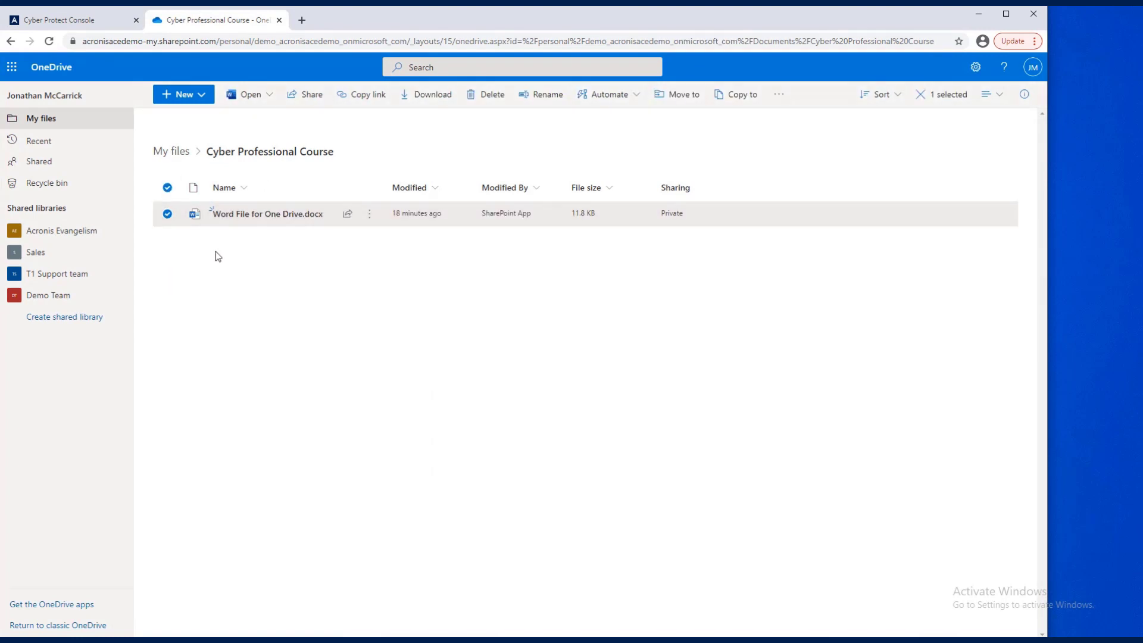
{"action": "left_click", "coordinate": [492, 94]}
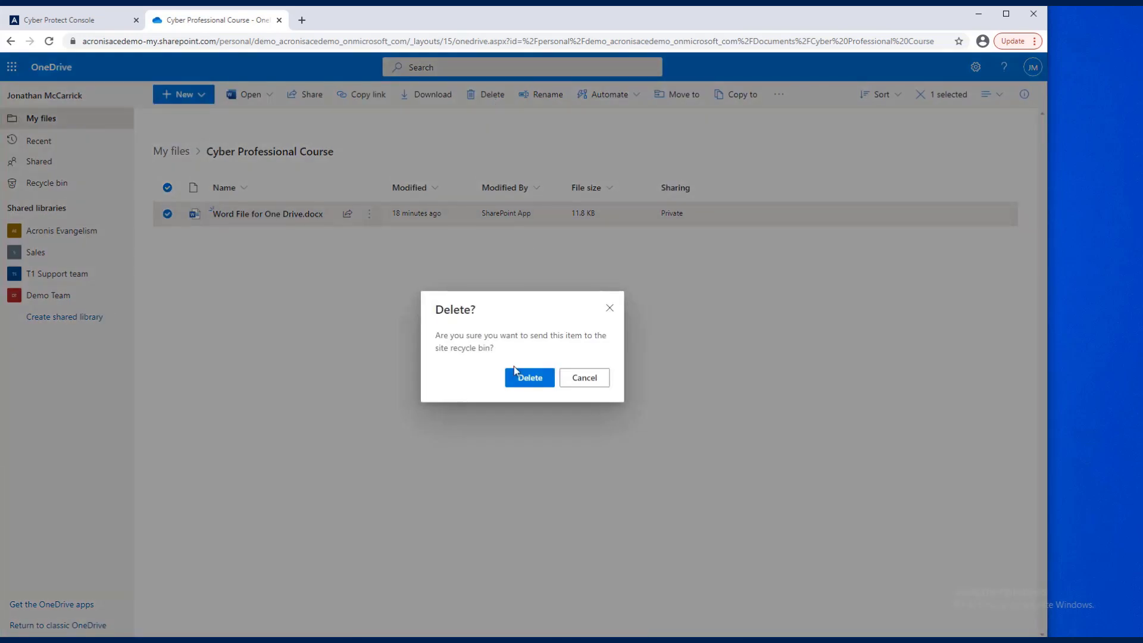
{"action": "left_click", "coordinate": [529, 378]}
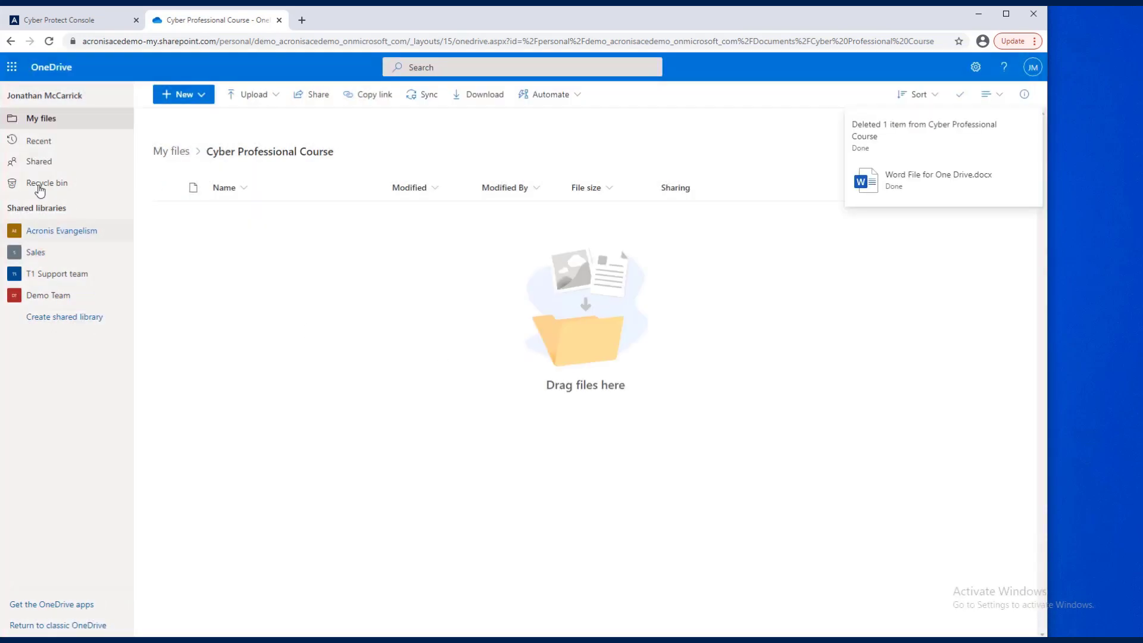
Step: Check the Recycle bin, return to the now-empty course folder, and go back to the Acronis console
{"action": "left_click", "coordinate": [46, 183]}
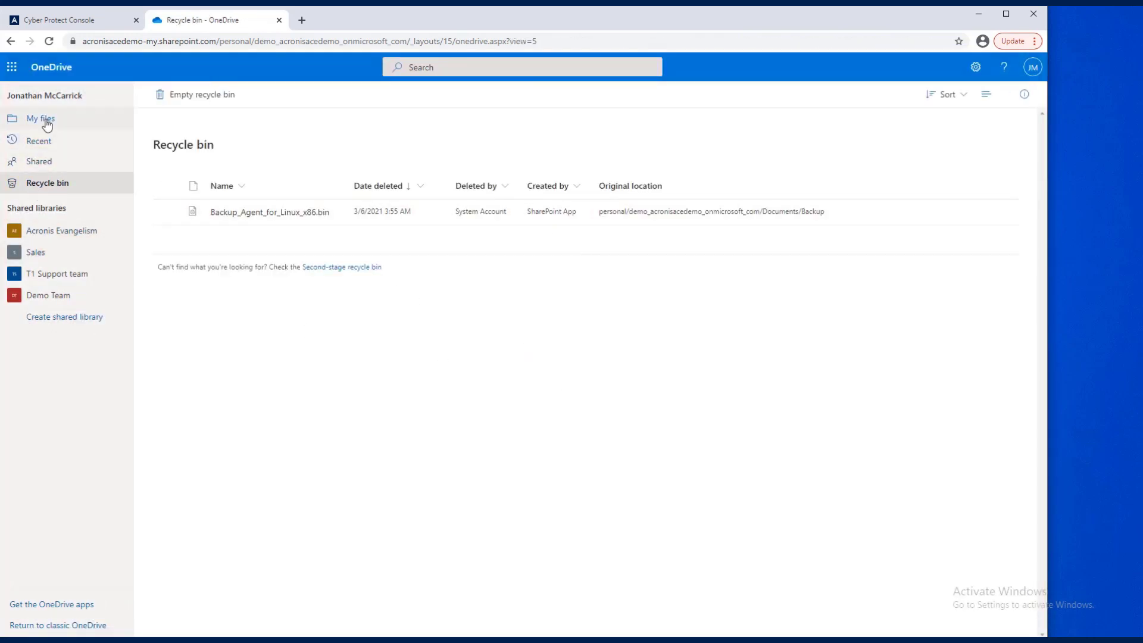
{"action": "left_click", "coordinate": [40, 117]}
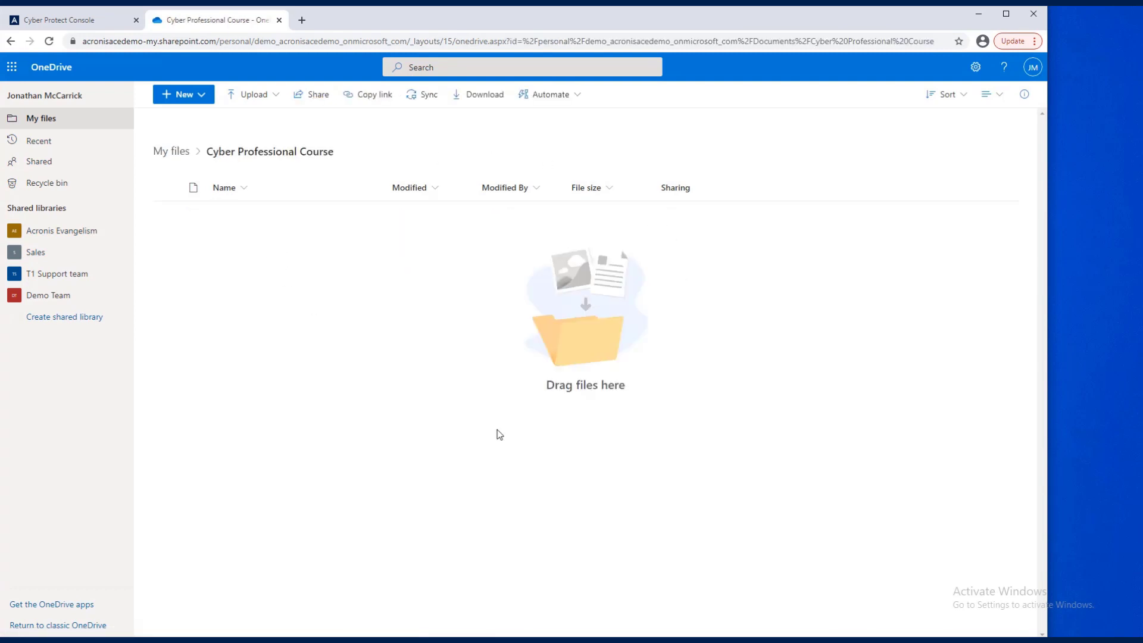
{"action": "mouse_move", "coordinate": [216, 276]}
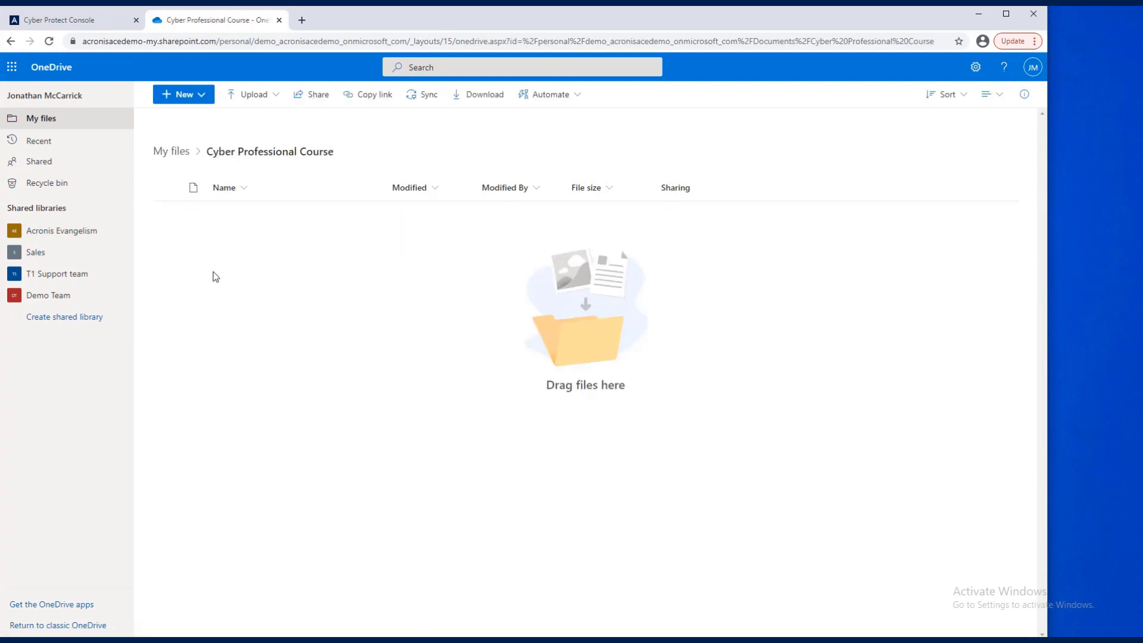
{"action": "left_click", "coordinate": [69, 20]}
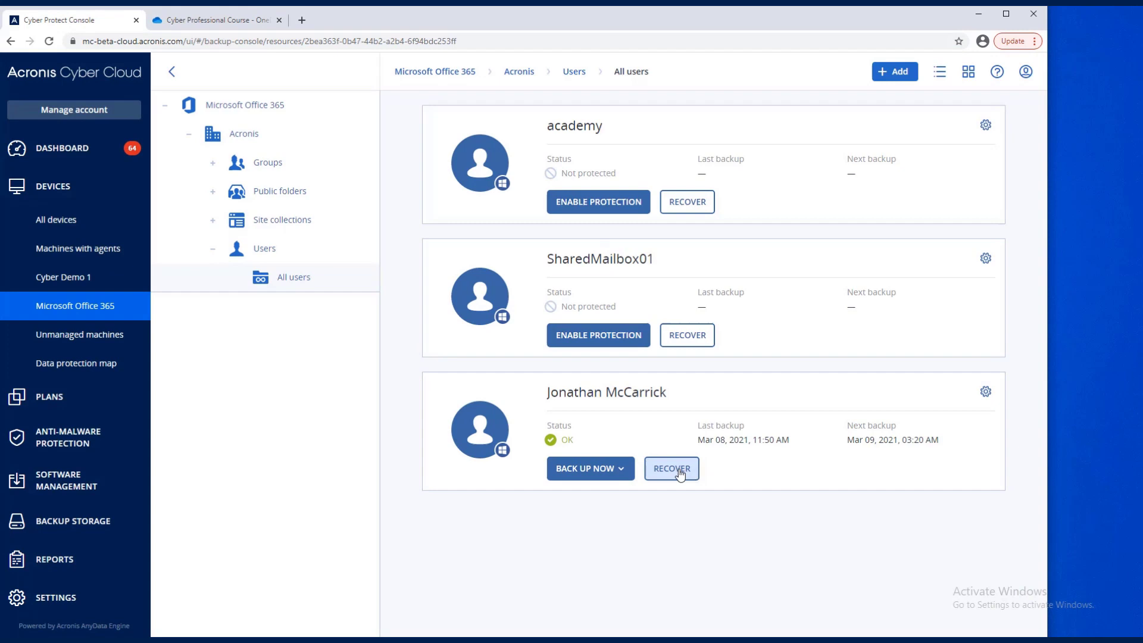
Step: Start a Files/folders recovery from the user's 11:50 AM OneDrive backup
{"action": "left_click", "coordinate": [671, 468]}
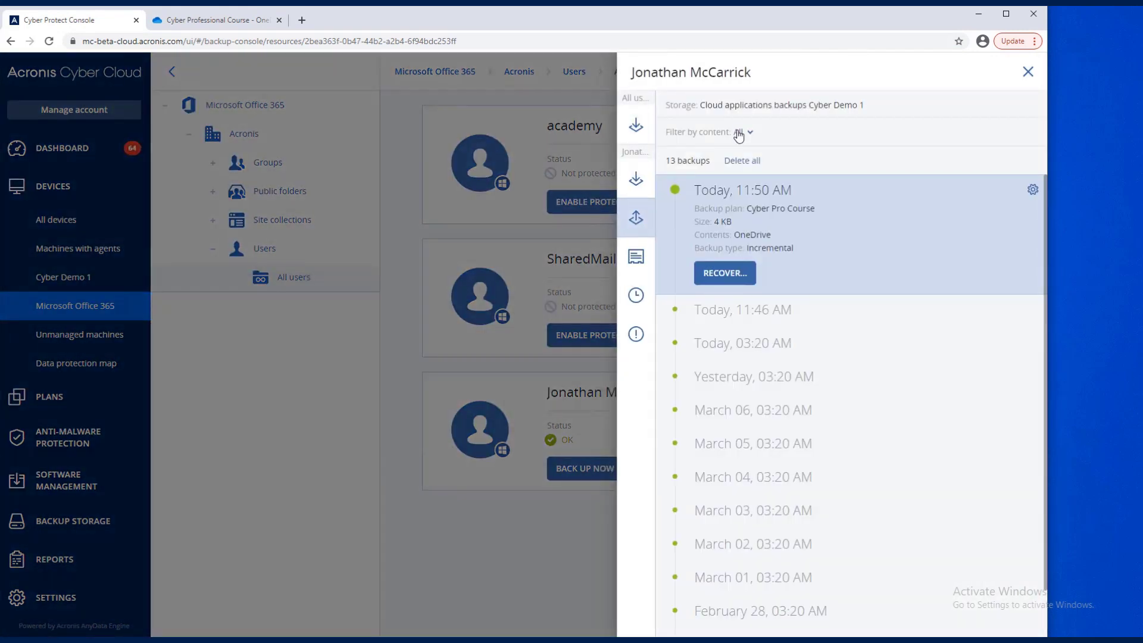
{"action": "left_click", "coordinate": [755, 133]}
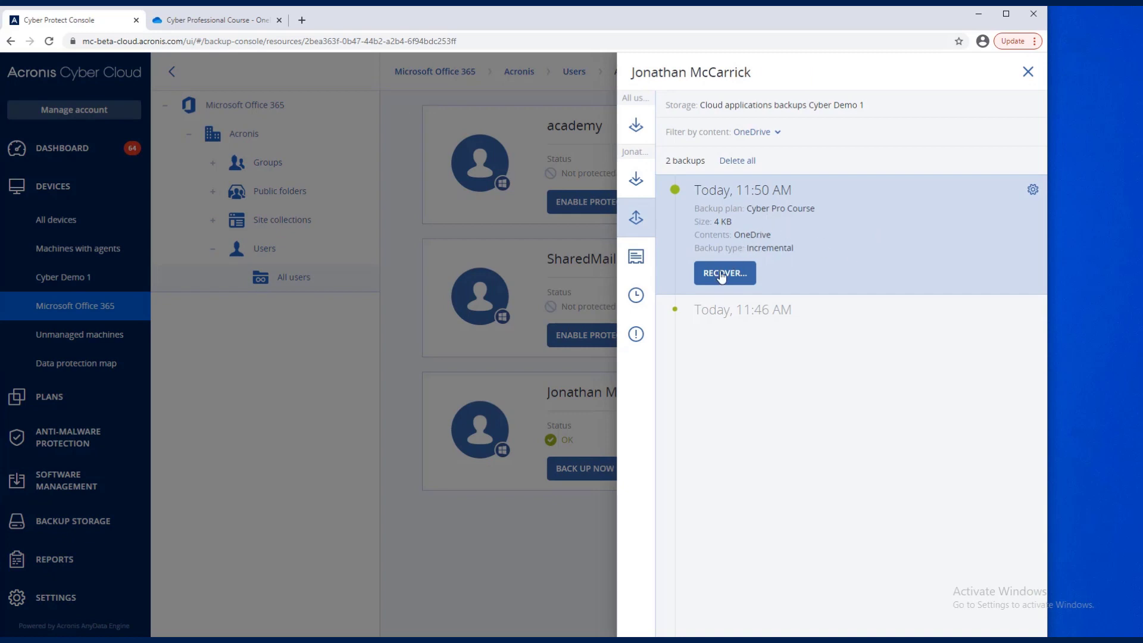
{"action": "left_click", "coordinate": [723, 273]}
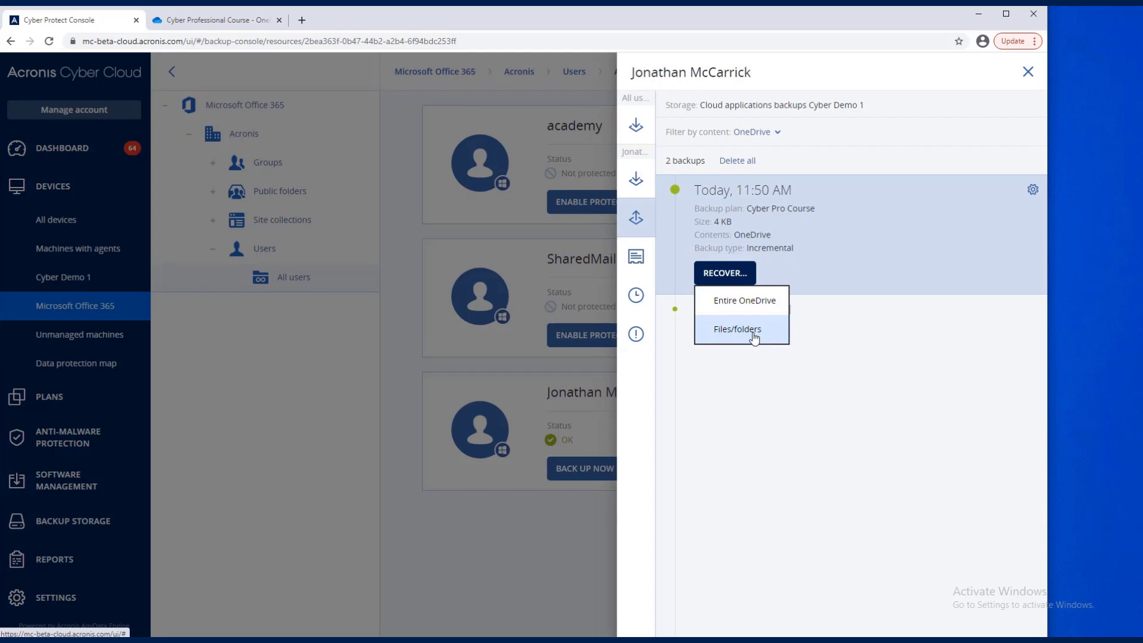
{"action": "left_click", "coordinate": [736, 329]}
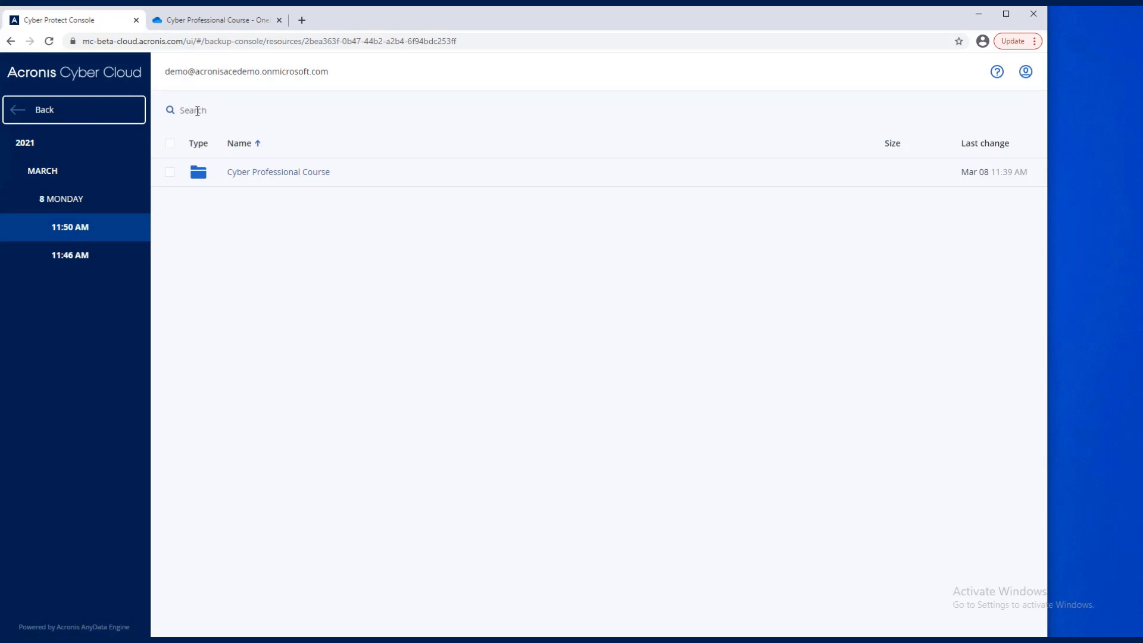
Step: Search the backup for the Word file, select Word File for One Drive.docx, and choose Recover
{"action": "type", "text": "work"}
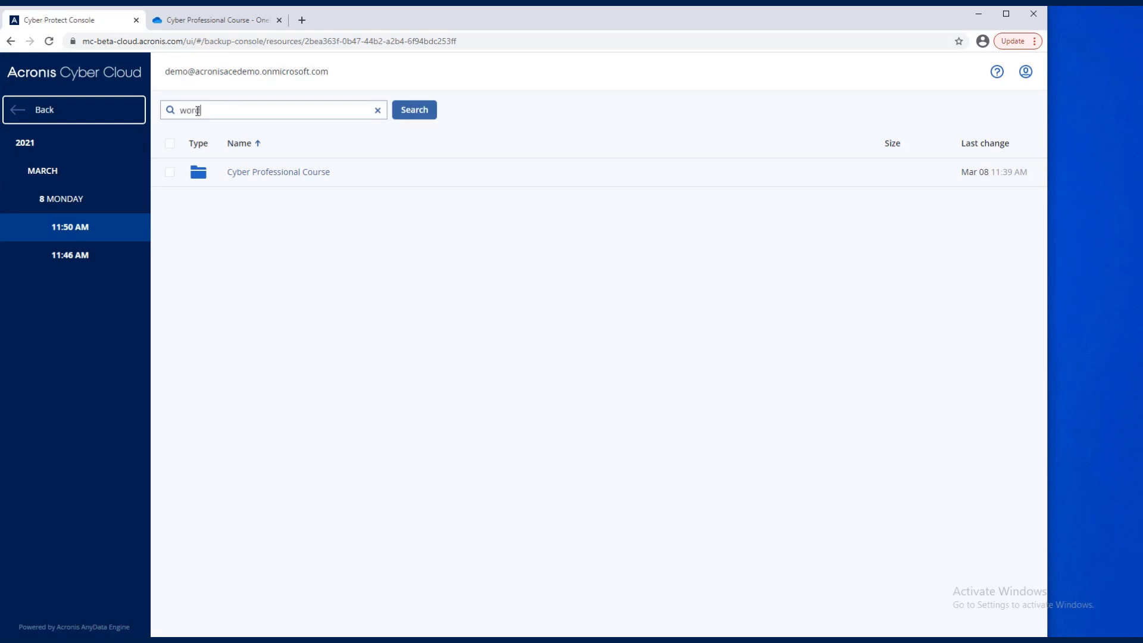
{"action": "left_click", "coordinate": [413, 110]}
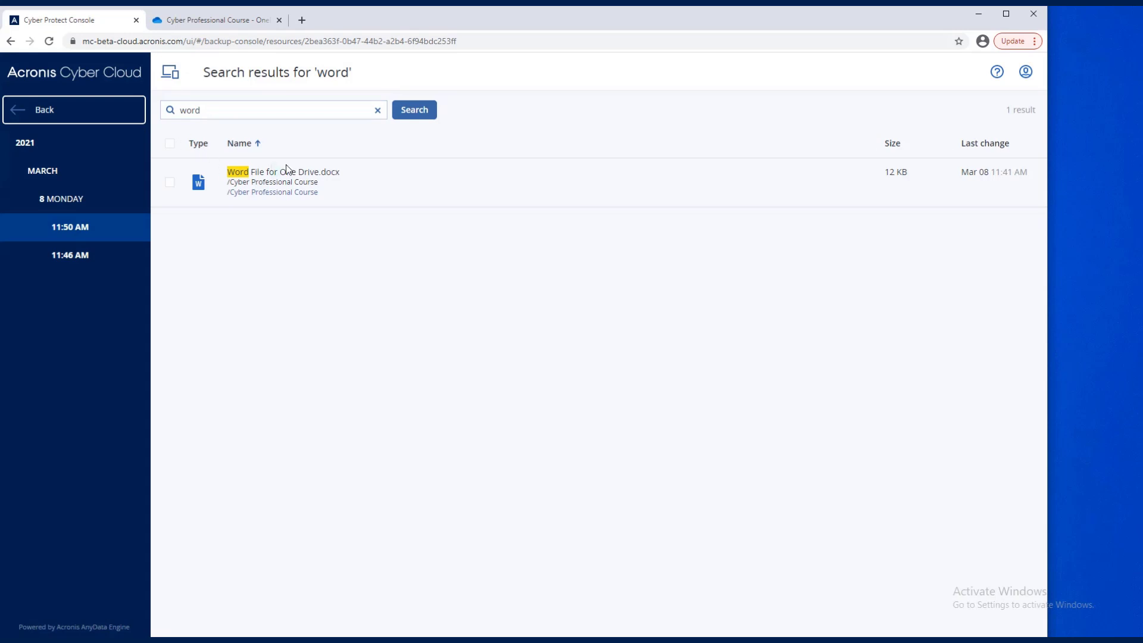
{"action": "left_click", "coordinate": [170, 182]}
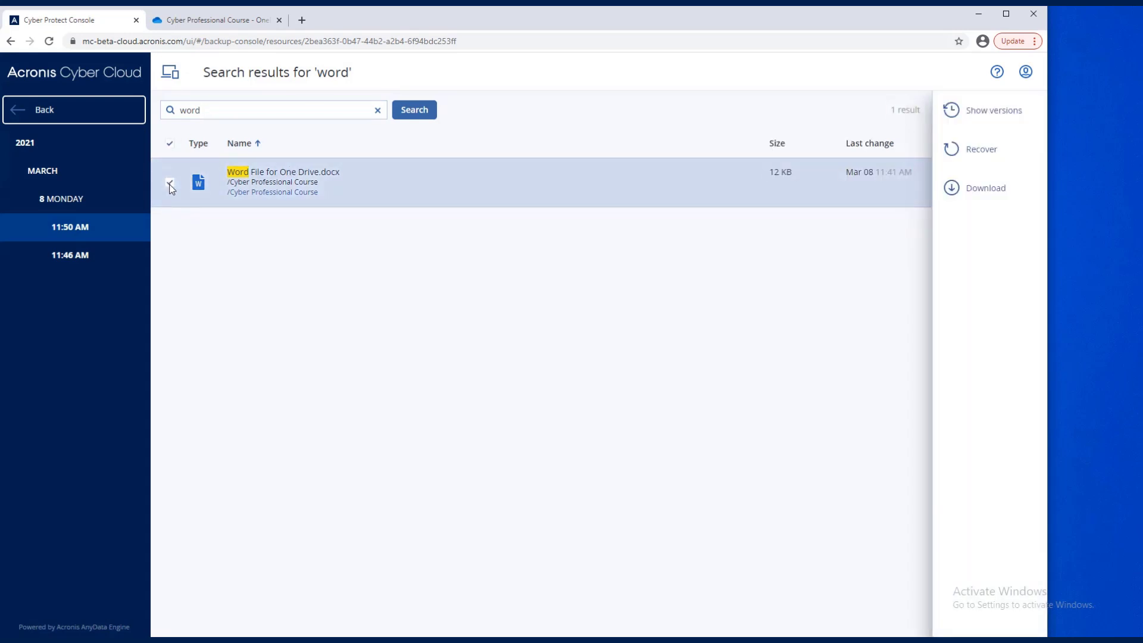
{"action": "left_click", "coordinate": [169, 181]}
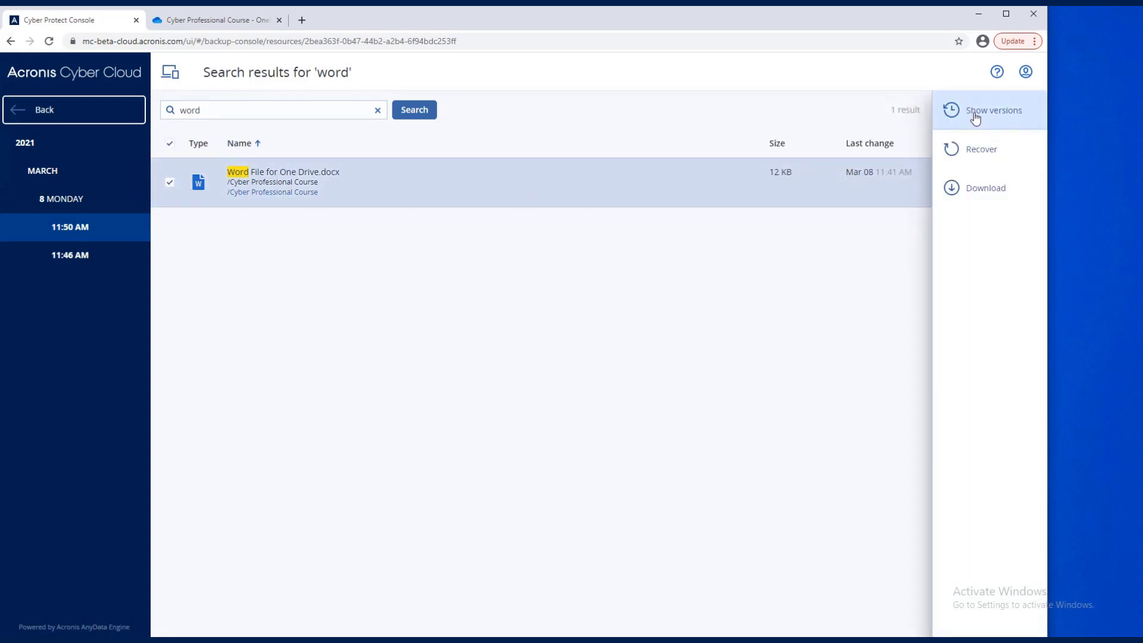
{"action": "mouse_move", "coordinate": [981, 149]}
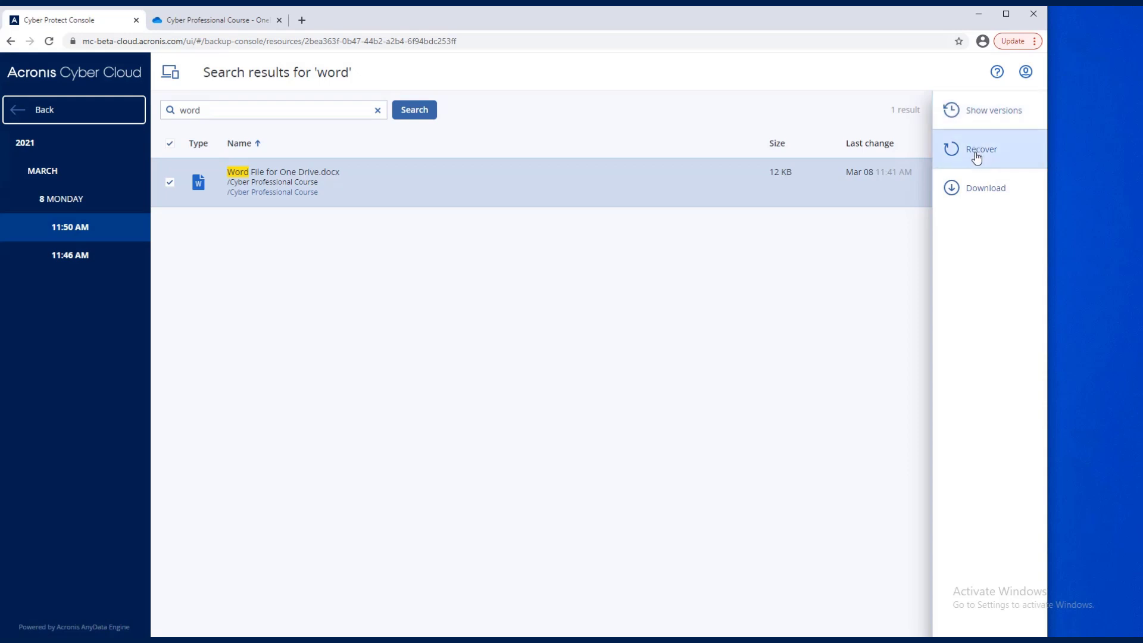
{"action": "left_click", "coordinate": [982, 149]}
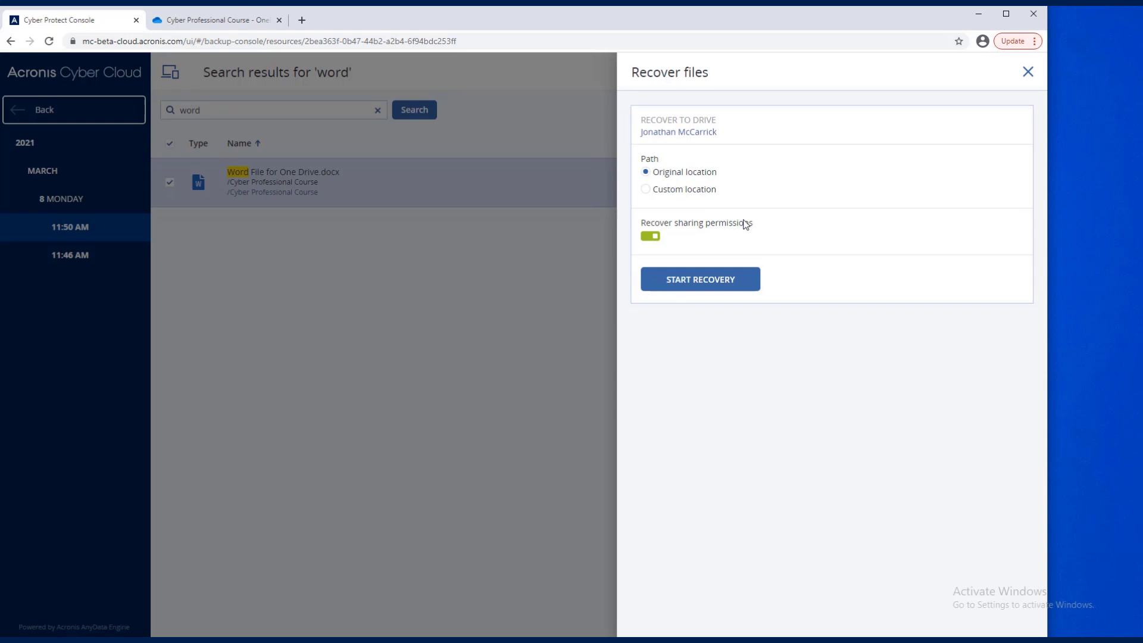
{"action": "mouse_move", "coordinate": [727, 175]}
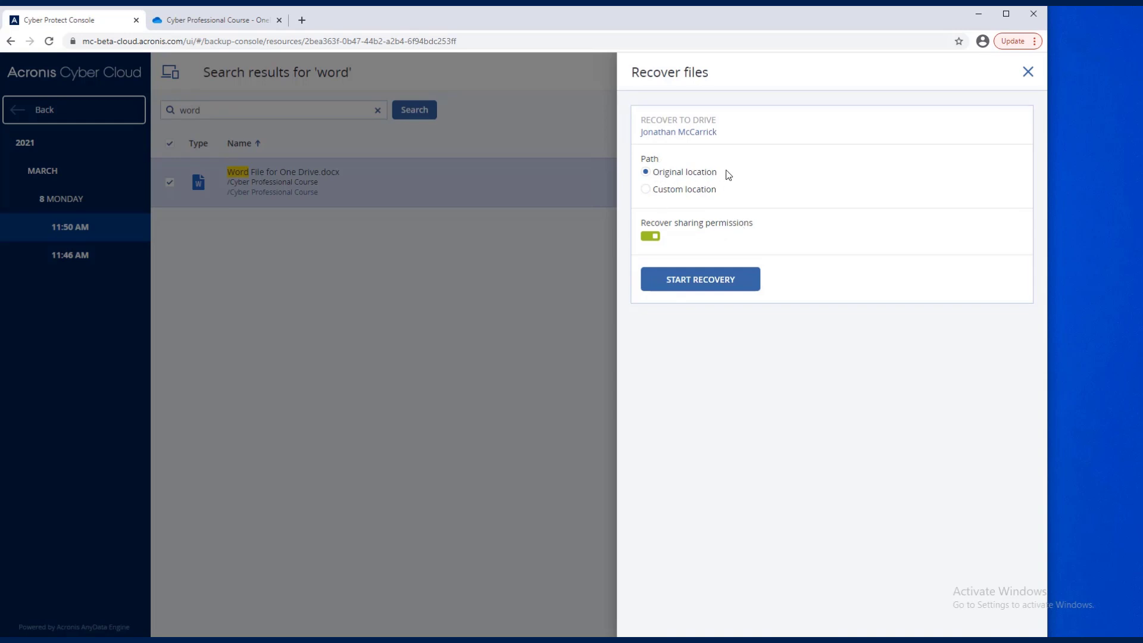
{"action": "mouse_move", "coordinate": [700, 279]}
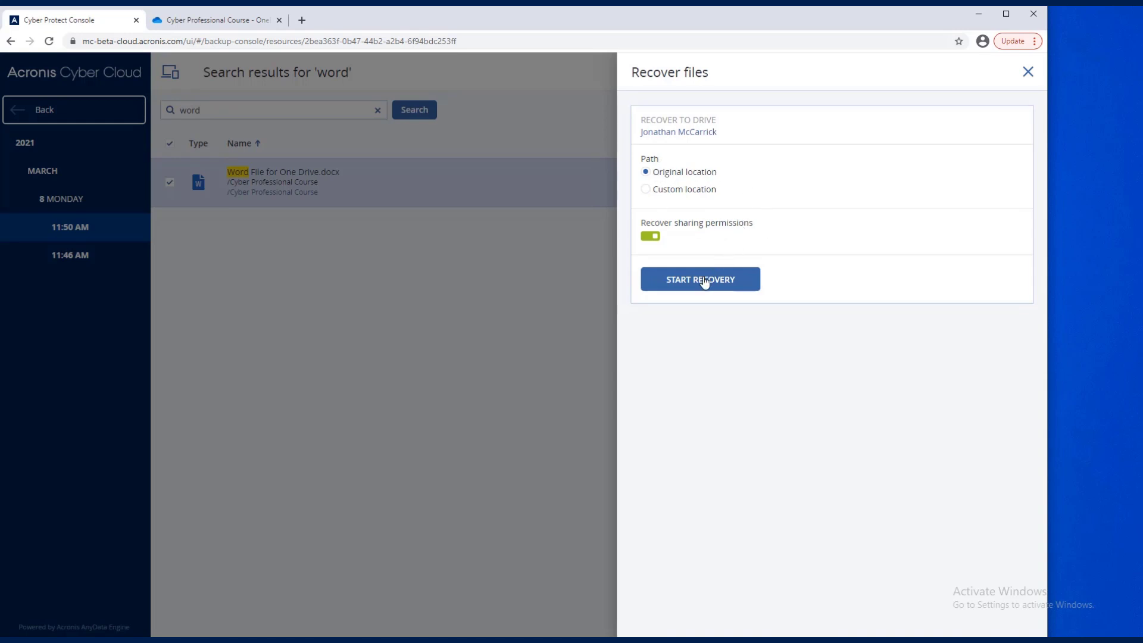
Step: Recover the file to its original location with Proceed, close the activity details, and check OneDrive's course folder
{"action": "left_click", "coordinate": [699, 279]}
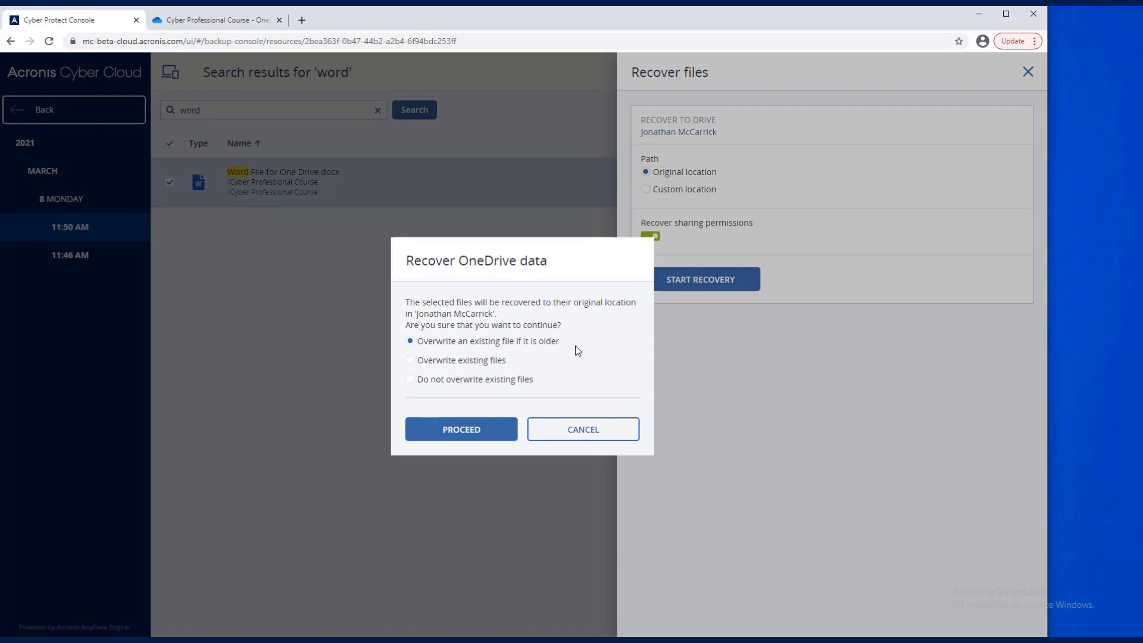
{"action": "left_click", "coordinate": [461, 429]}
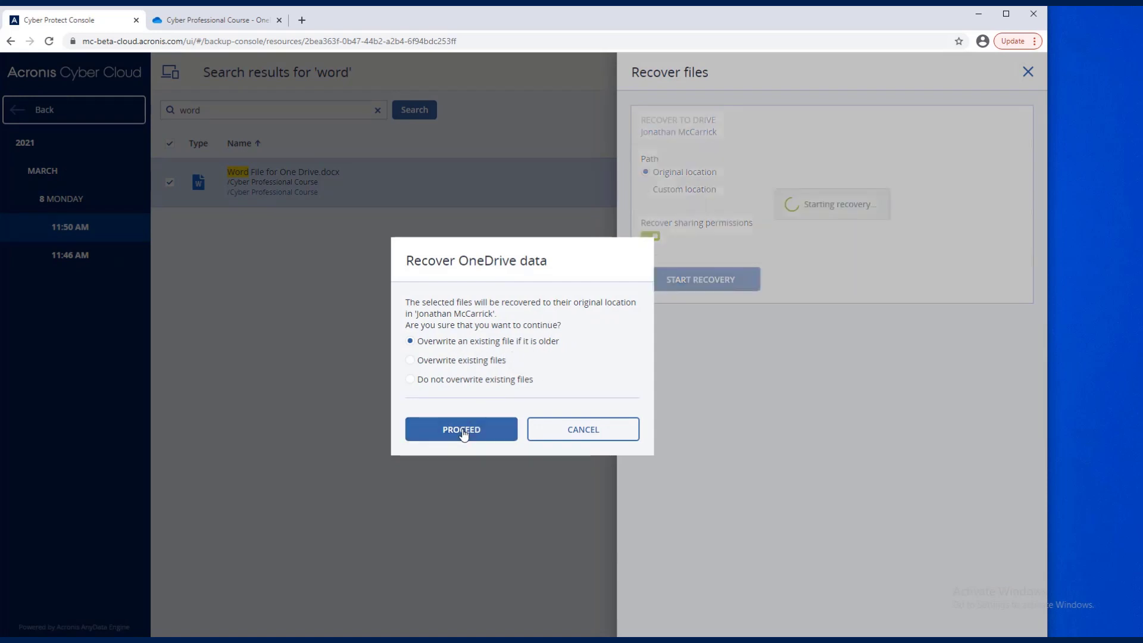
{"action": "left_click", "coordinate": [461, 429]}
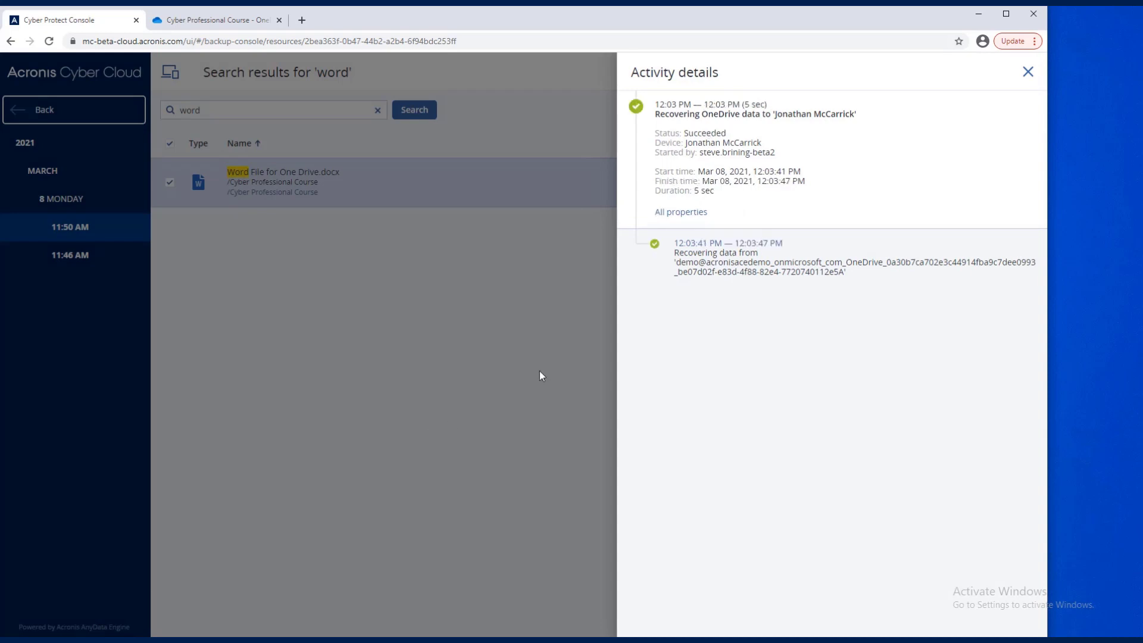
{"action": "left_click", "coordinate": [1028, 71]}
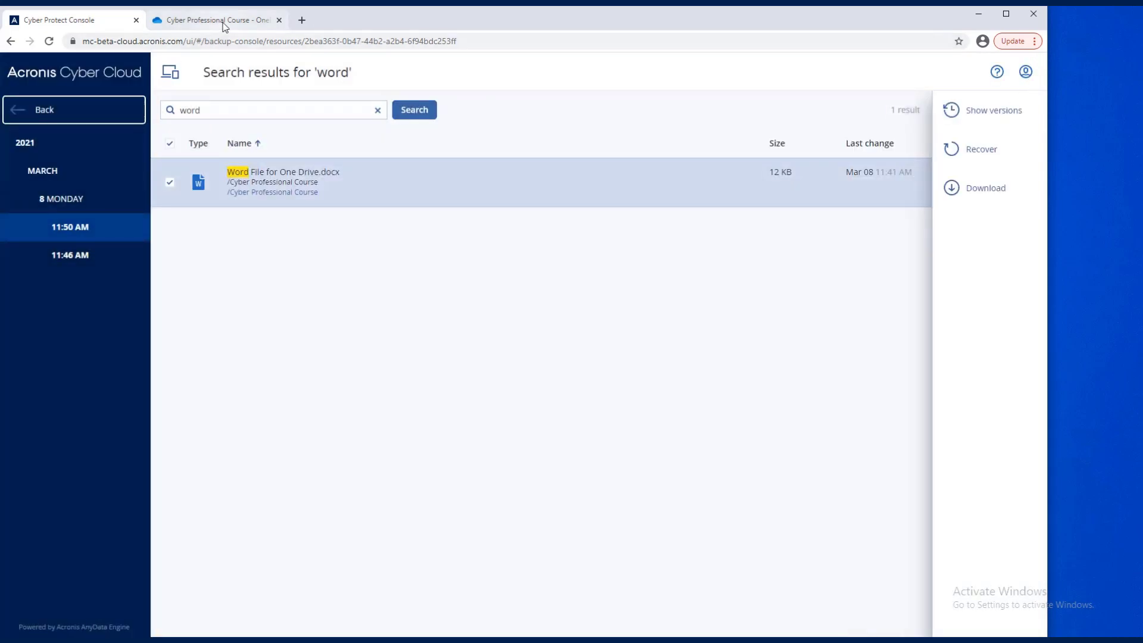
{"action": "left_click", "coordinate": [216, 20]}
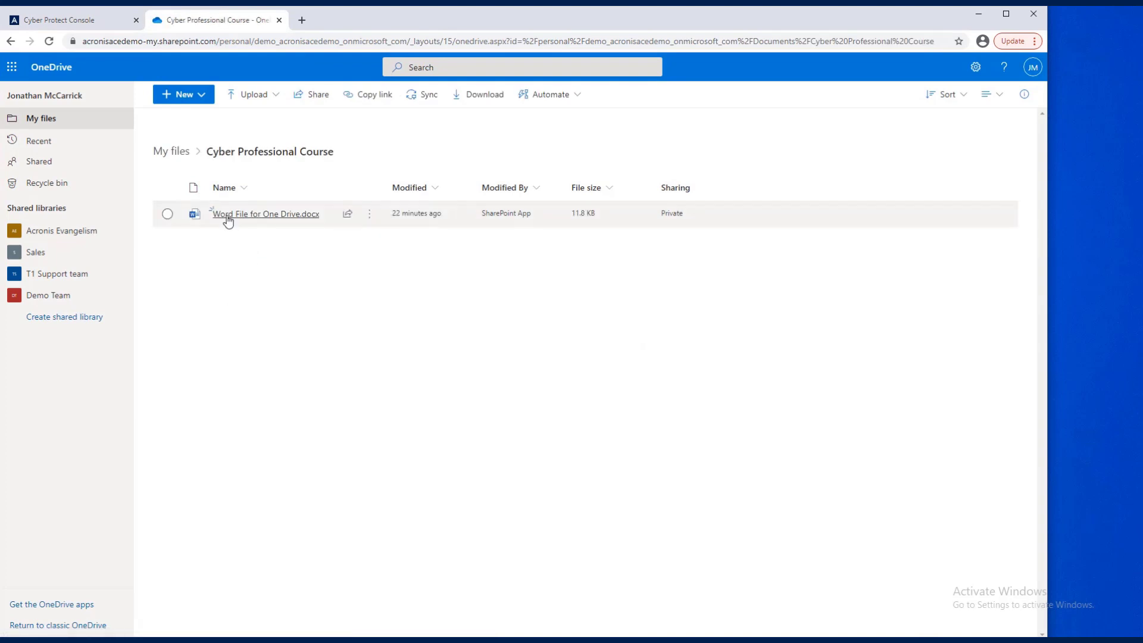